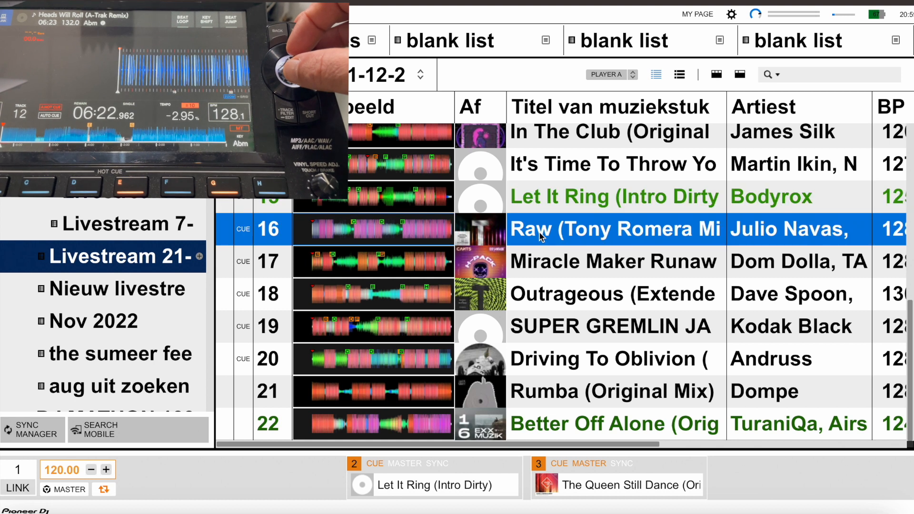
Step: Select Let It Ring, then scroll up the playlist toward the failing In The Club track
{"action": "left_click", "coordinate": [612, 358]}
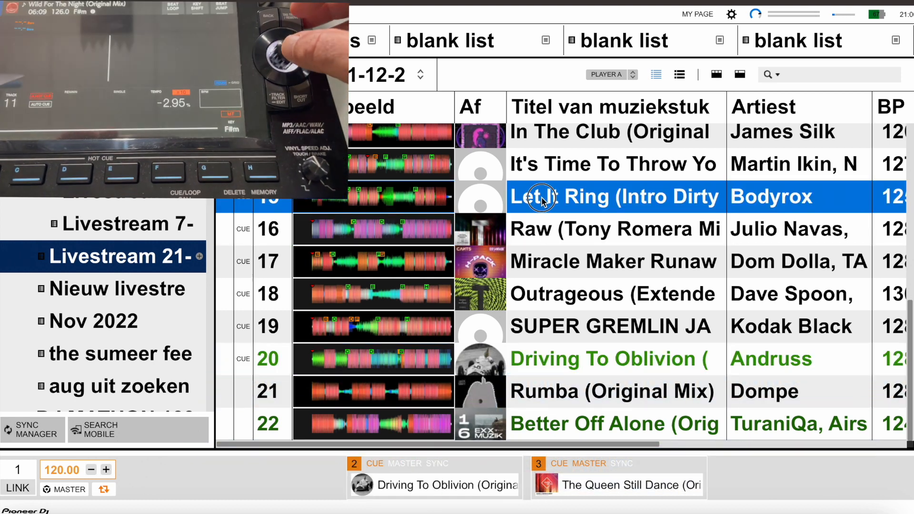
{"action": "scroll", "scroll_direction": "up", "scroll_amount": 3}
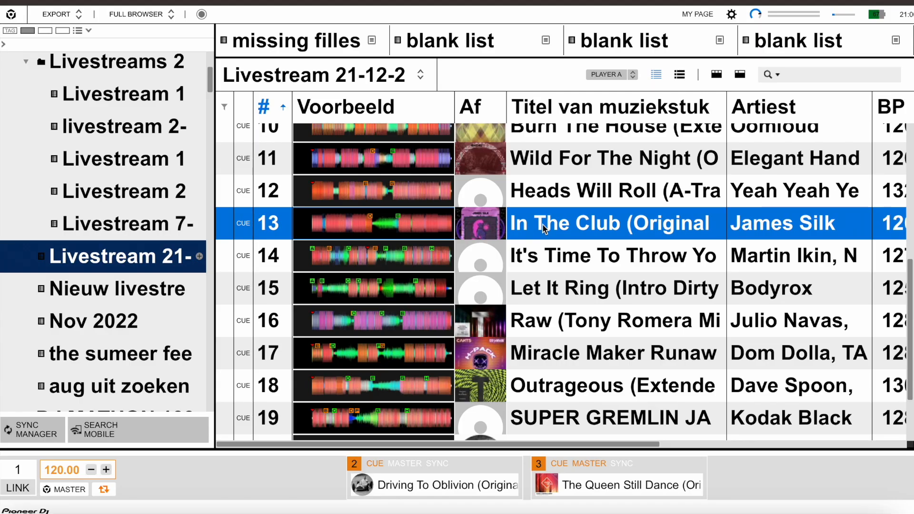
Step: Reveal In The Club's file in Finder via its context menu ('Tonen in Finder')
{"action": "right_click", "coordinate": [545, 223]}
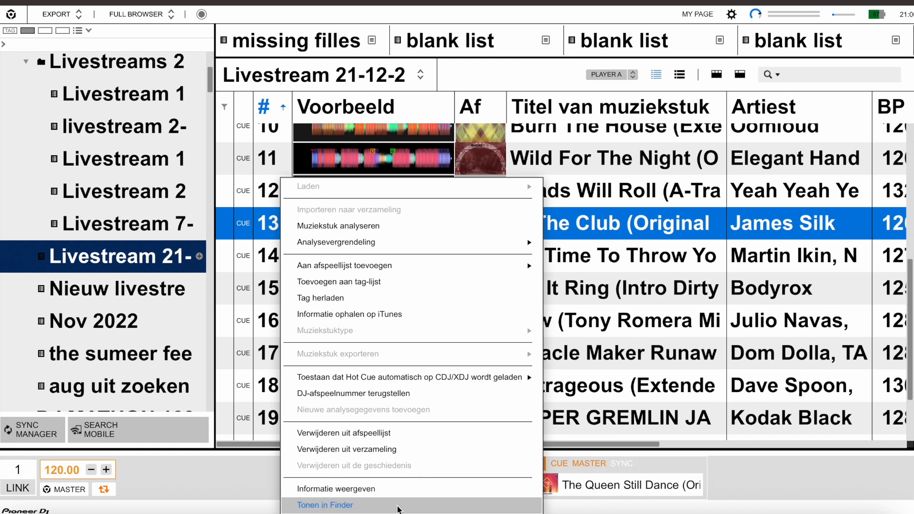
{"action": "left_click", "coordinate": [324, 505]}
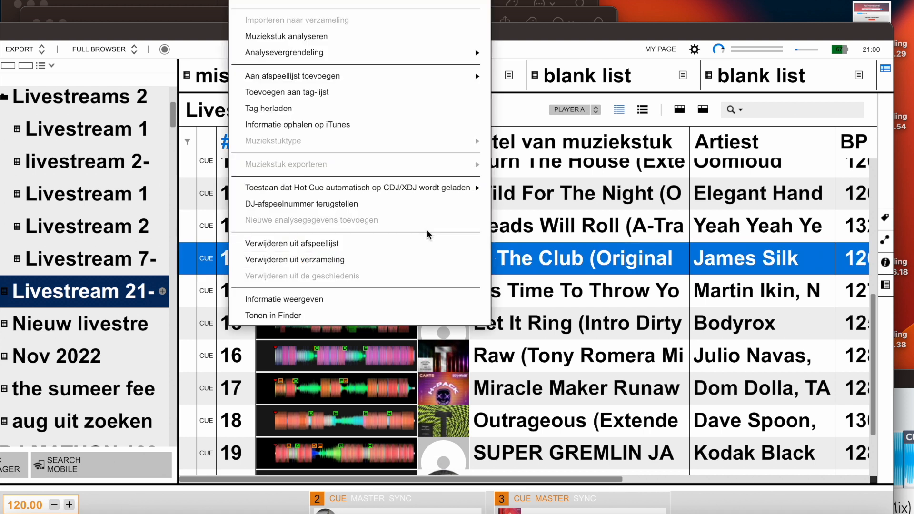
{"action": "mouse_move", "coordinate": [412, 267]}
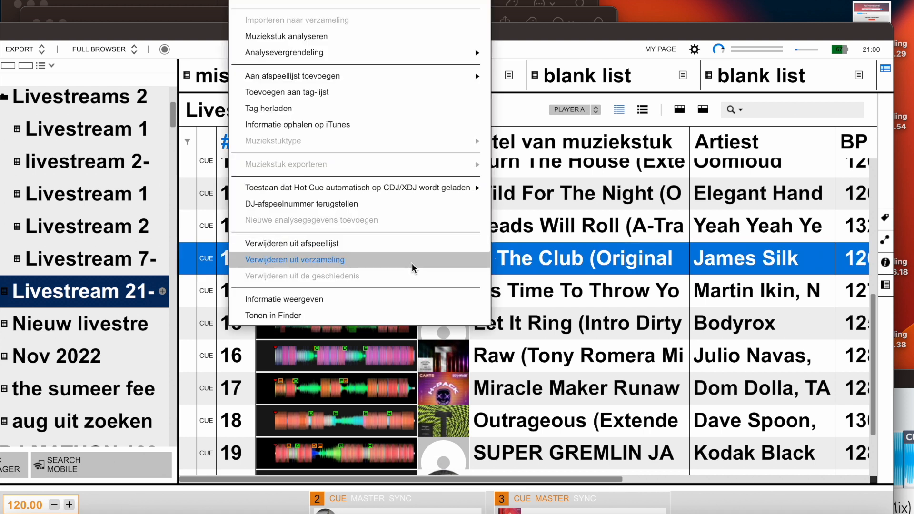
Step: Remove In The Club from the whole collection with 'Verwijderen uit verzameling' and confirm with OK
{"action": "left_click", "coordinate": [294, 259]}
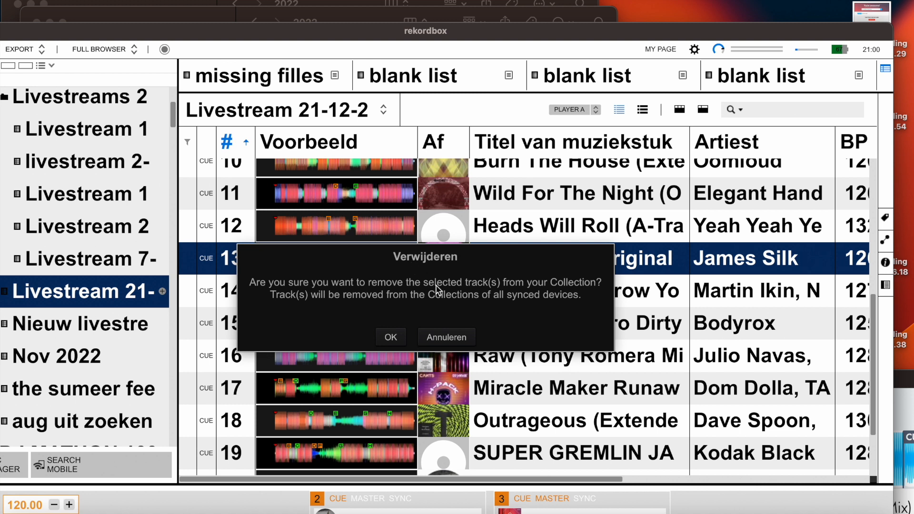
{"action": "mouse_move", "coordinate": [390, 338]}
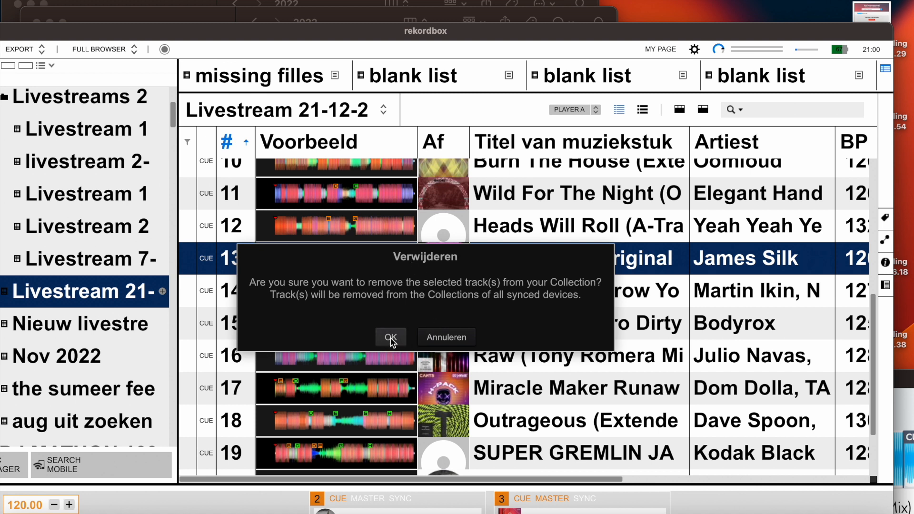
{"action": "left_click", "coordinate": [390, 338]}
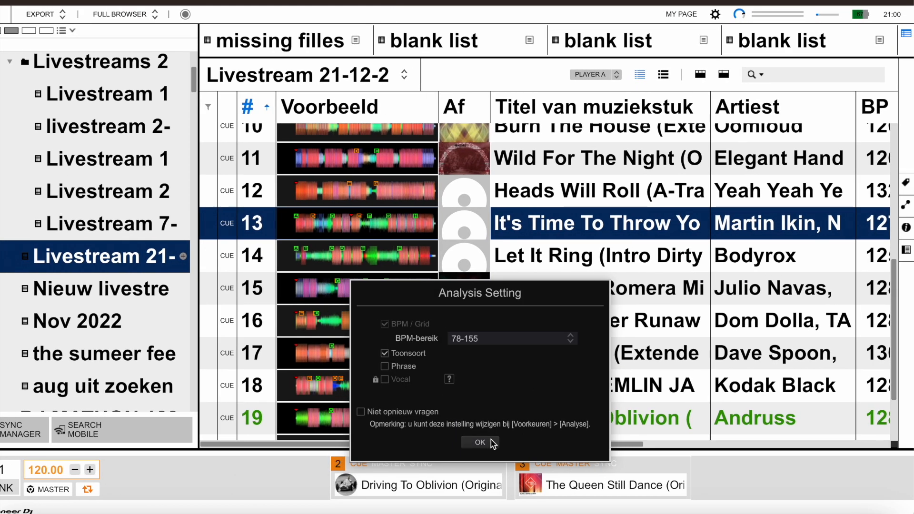
Step: Confirm the Analysis Setting and select the re-added In The Club row to load it on deck 2
{"action": "left_click", "coordinate": [479, 442]}
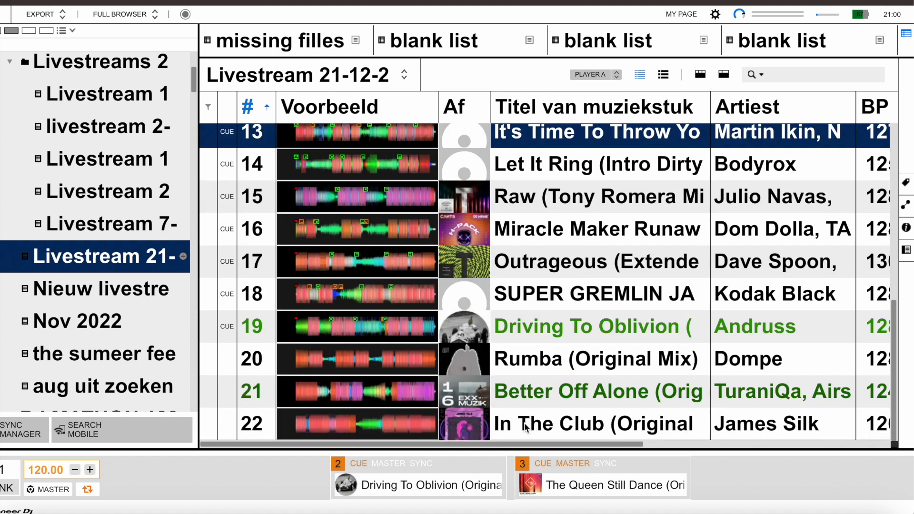
{"action": "left_click", "coordinate": [590, 424]}
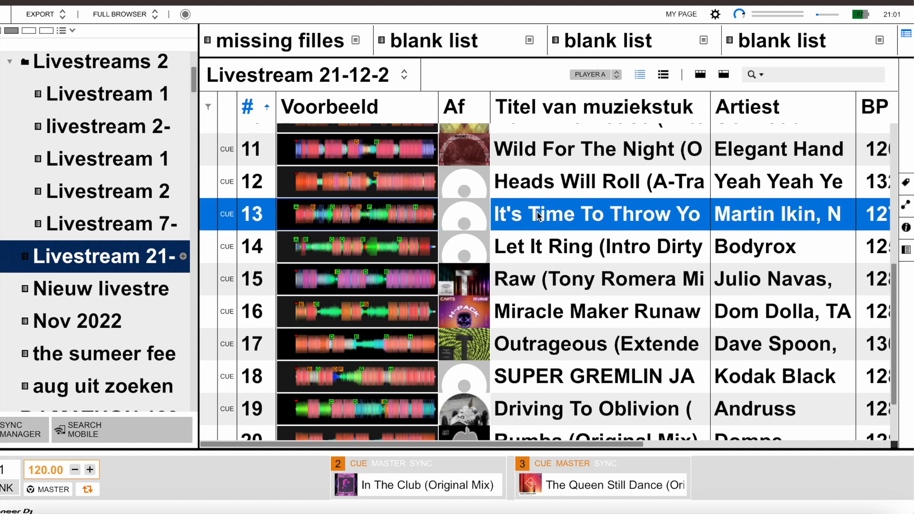
Step: Reveal the Martin Ikin track 13's missing file in Finder via 'Tonen in Finder'
{"action": "scroll", "scroll_direction": "down", "scroll_amount": 3}
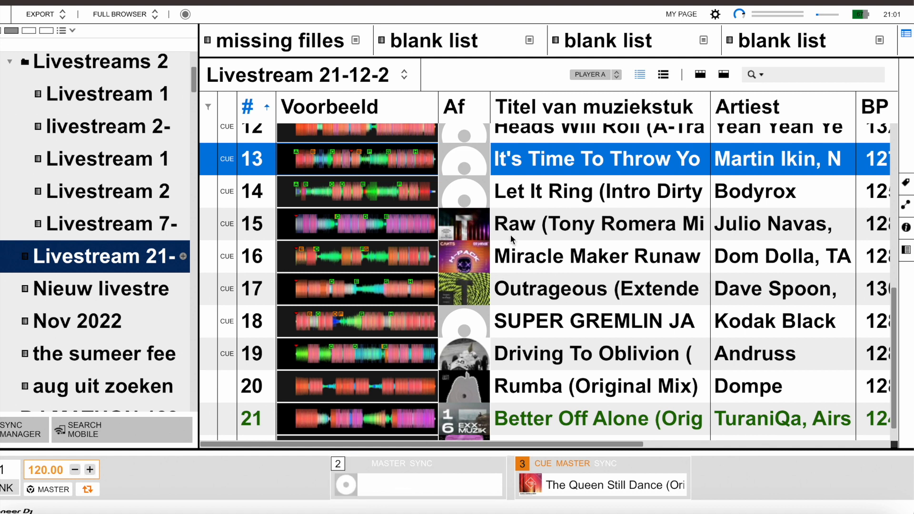
{"action": "mouse_move", "coordinate": [544, 166]}
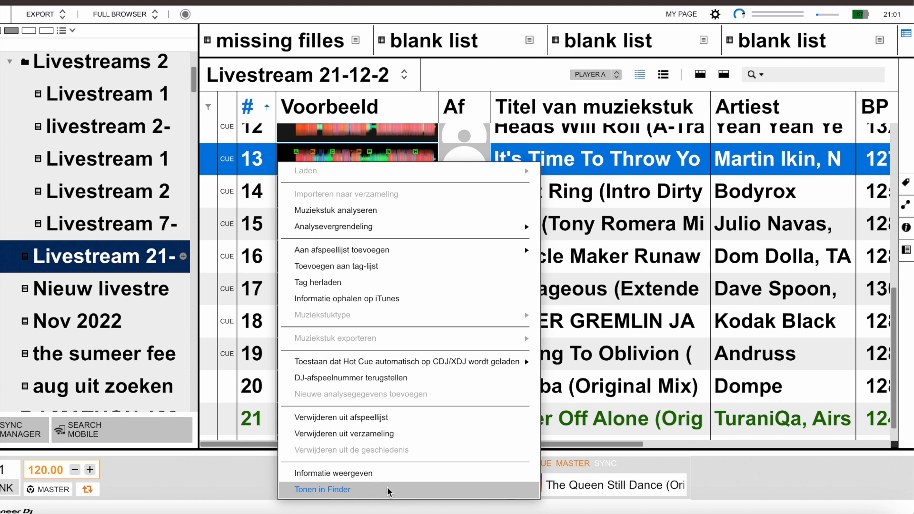
{"action": "left_click", "coordinate": [322, 489]}
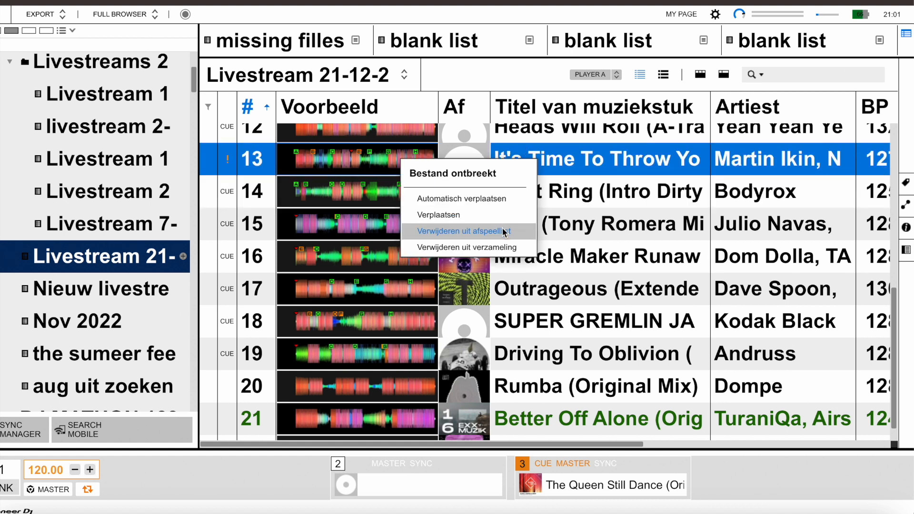
{"action": "mouse_move", "coordinate": [467, 247]}
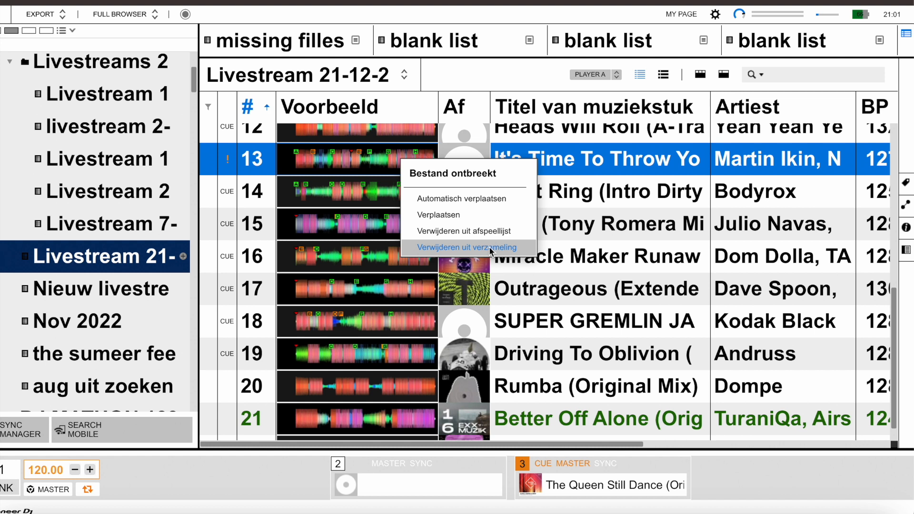
Step: Remove the missing-file Martin Ikin track from the collection, confirm, and return to rekordbox
{"action": "left_click", "coordinate": [467, 247]}
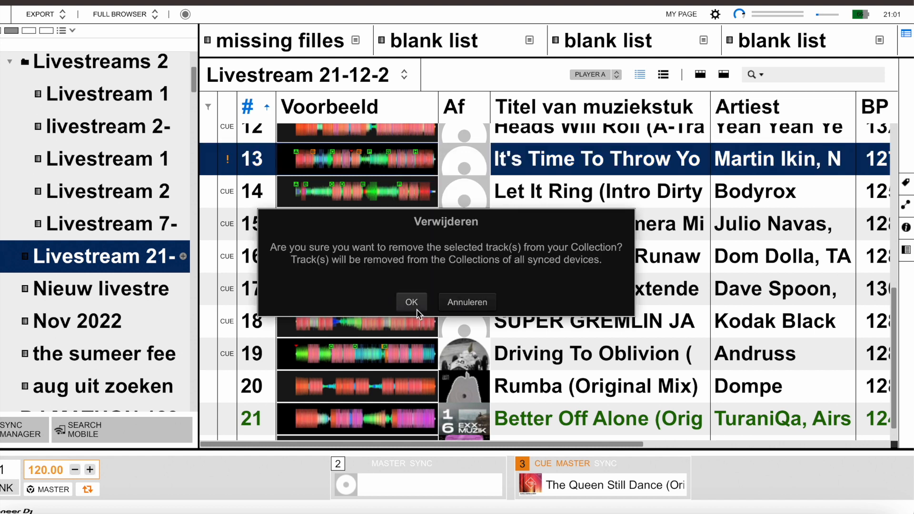
{"action": "left_click", "coordinate": [411, 302]}
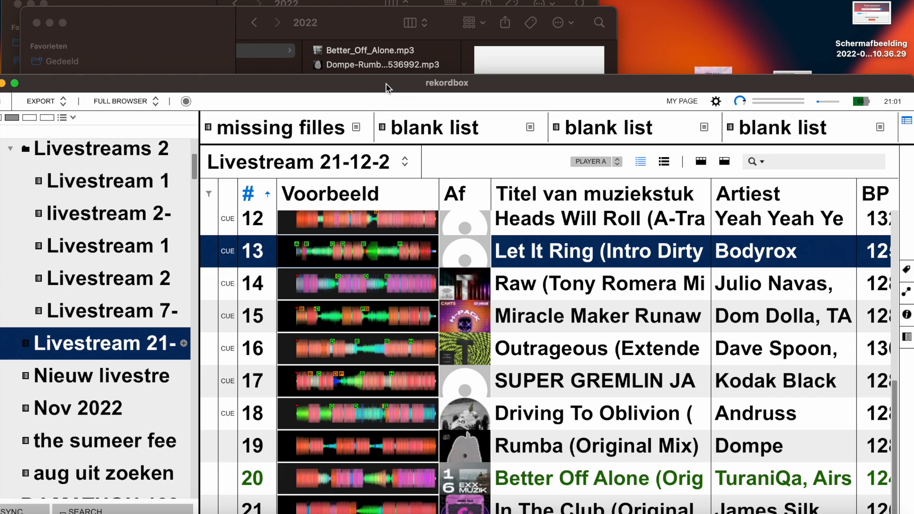
{"action": "left_click", "coordinate": [381, 94]}
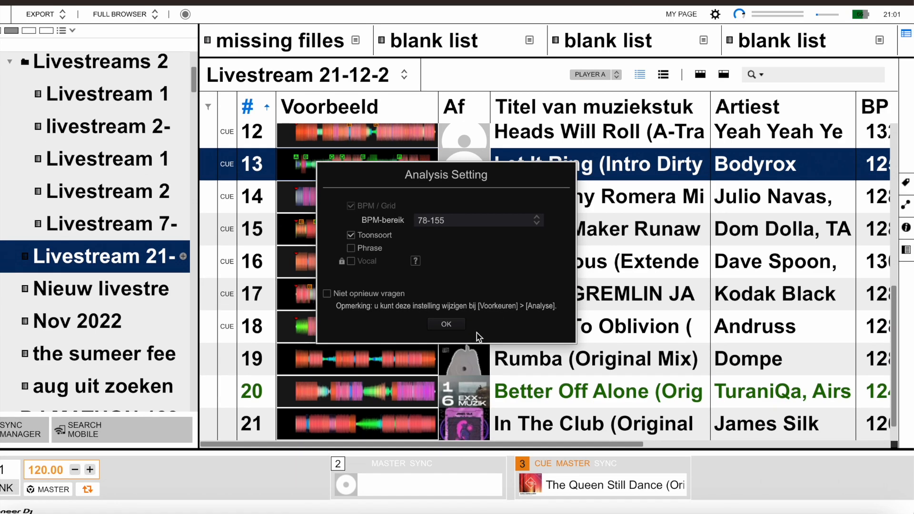
Step: Confirm the Analysis Setting so the re-added track 22 is analysed and loaded on deck 2
{"action": "left_click", "coordinate": [446, 324]}
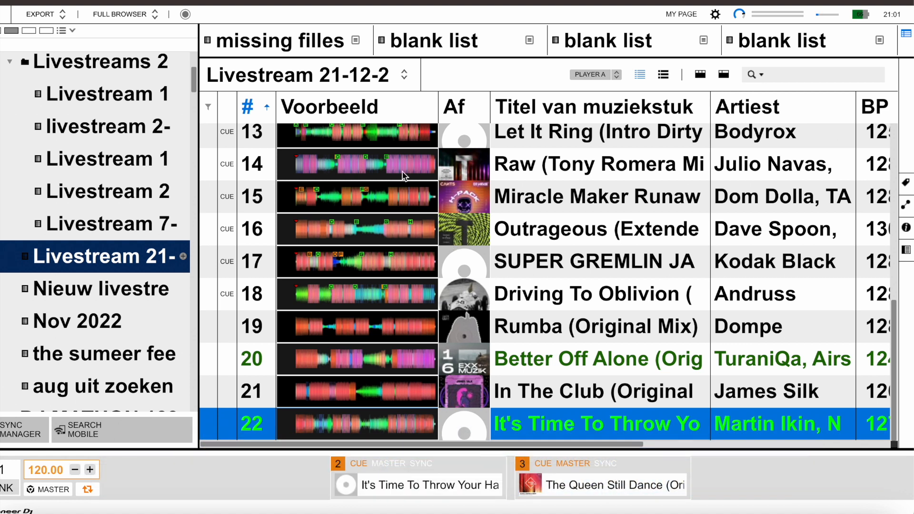
Step: Load Driving To Oblivion and then Rumba (Original Mix) onto deck 2 to confirm they load
{"action": "scroll", "scroll_direction": "up", "scroll_amount": 3}
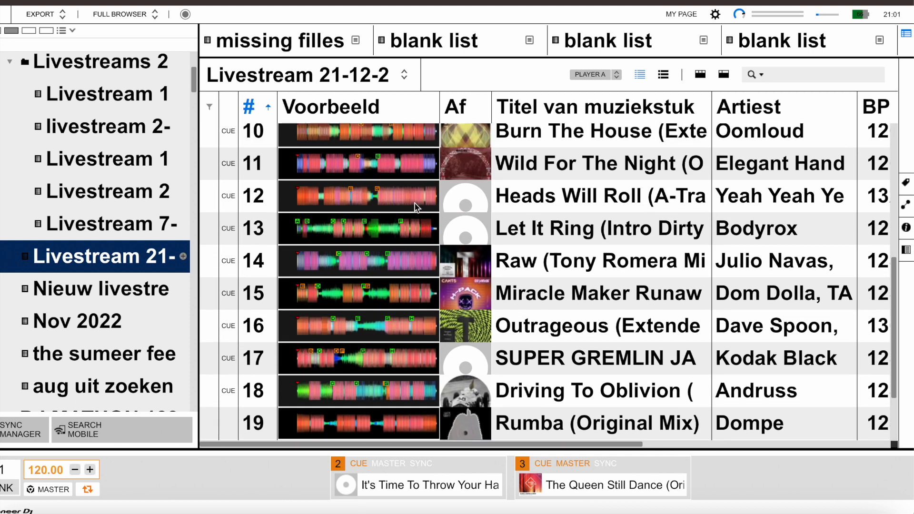
{"action": "scroll", "scroll_direction": "down", "scroll_amount": 3}
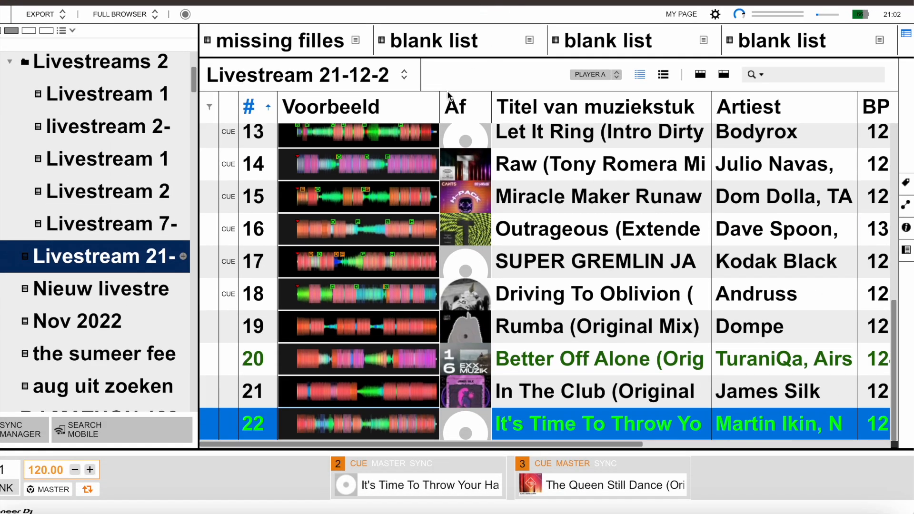
{"action": "scroll", "scroll_direction": "up", "scroll_amount": 3}
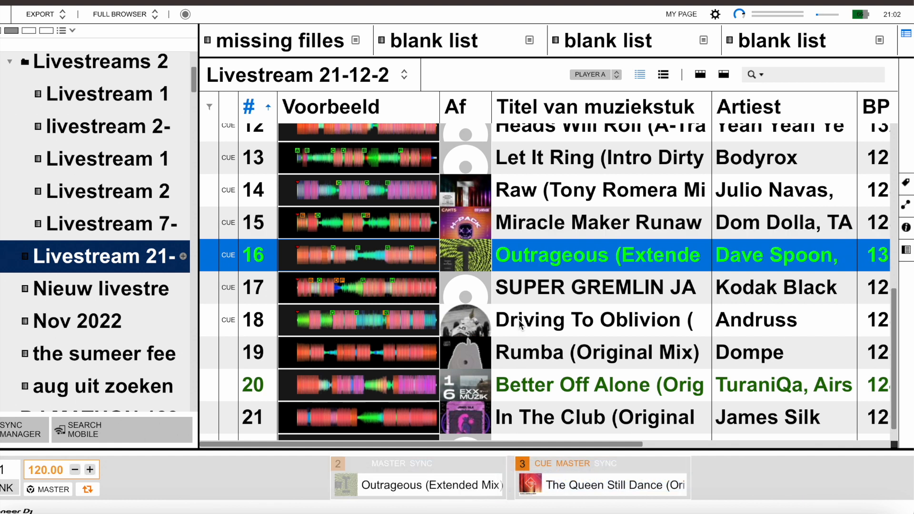
{"action": "left_click", "coordinate": [583, 287]}
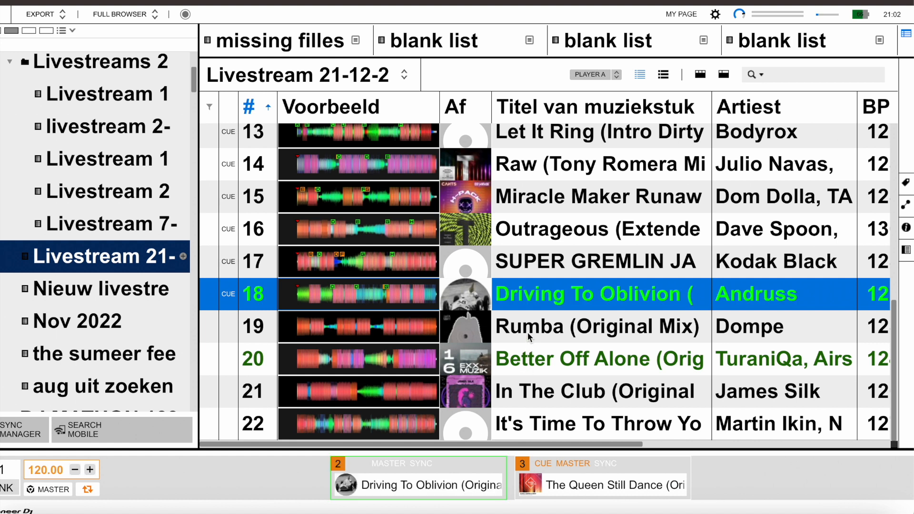
{"action": "left_click", "coordinate": [598, 327]}
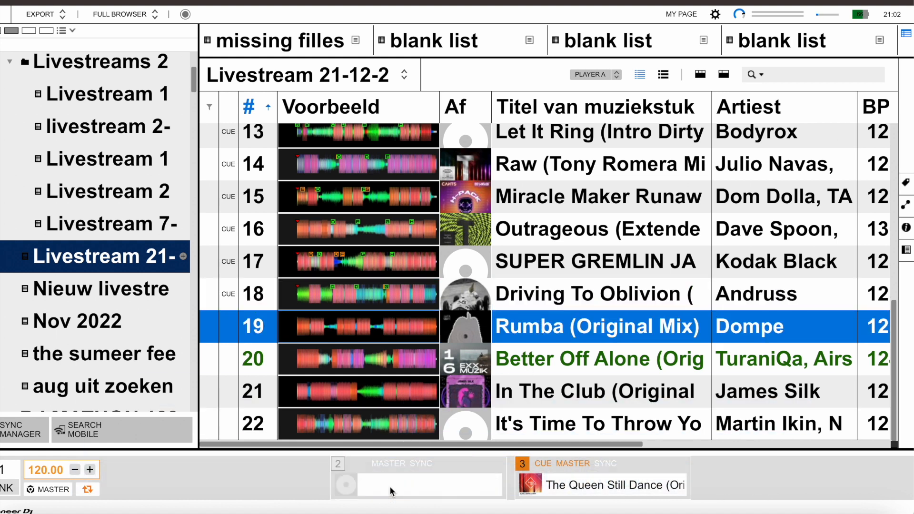